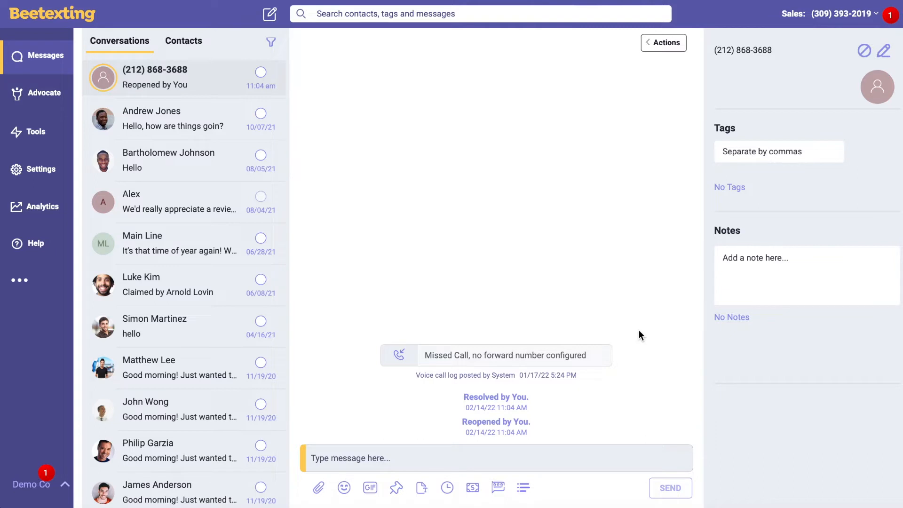
mouse_move(558, 189)
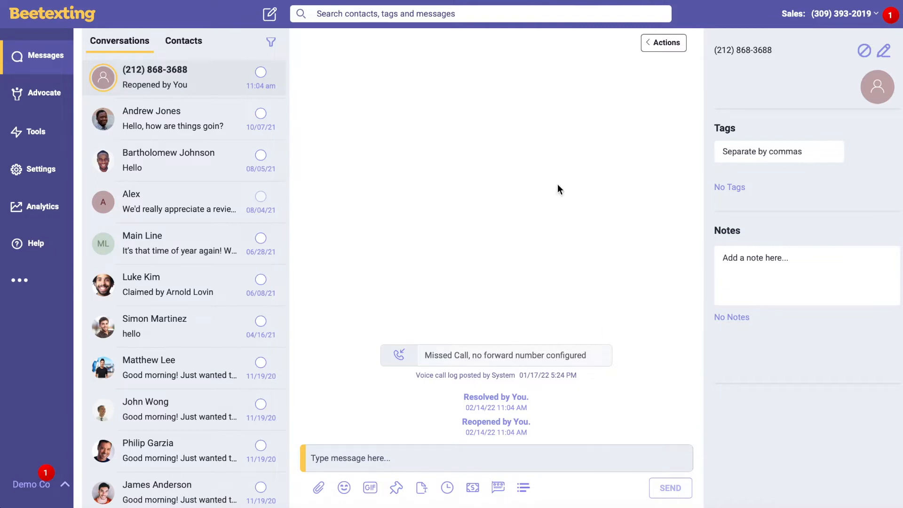
mouse_move(621, 316)
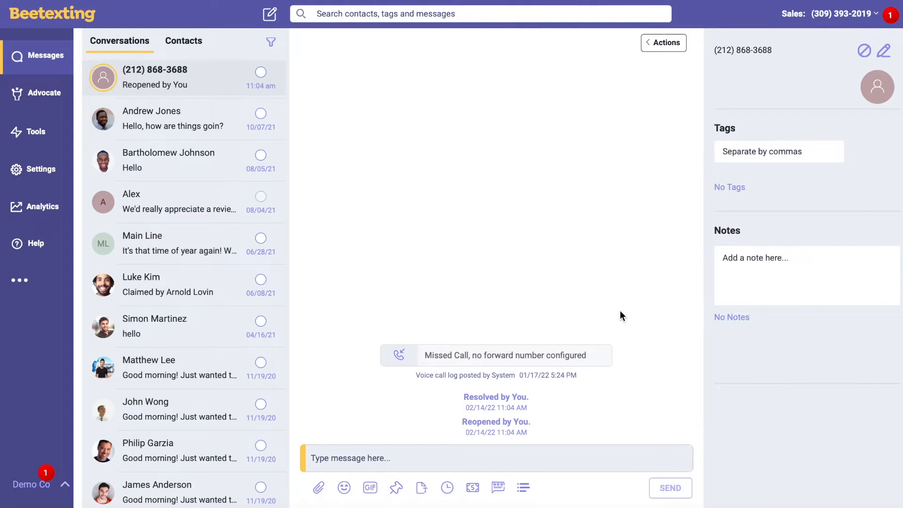
mouse_move(582, 328)
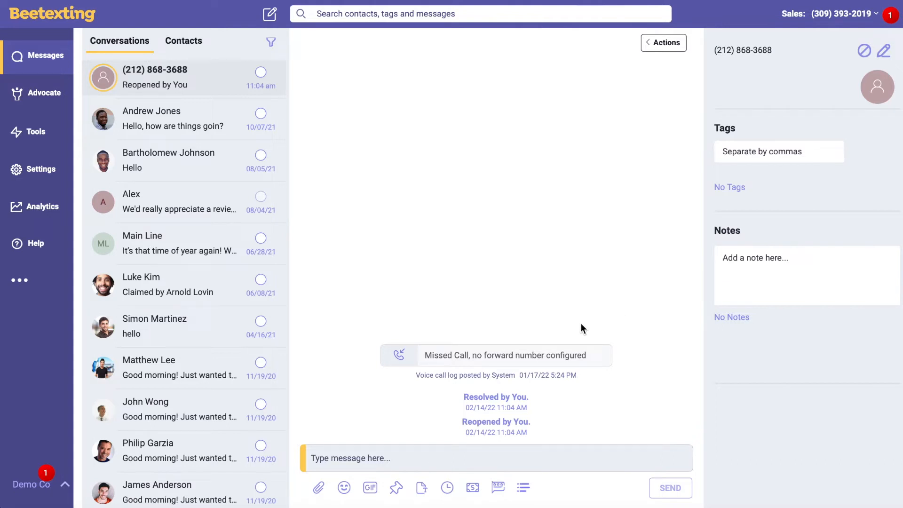
mouse_move(36, 134)
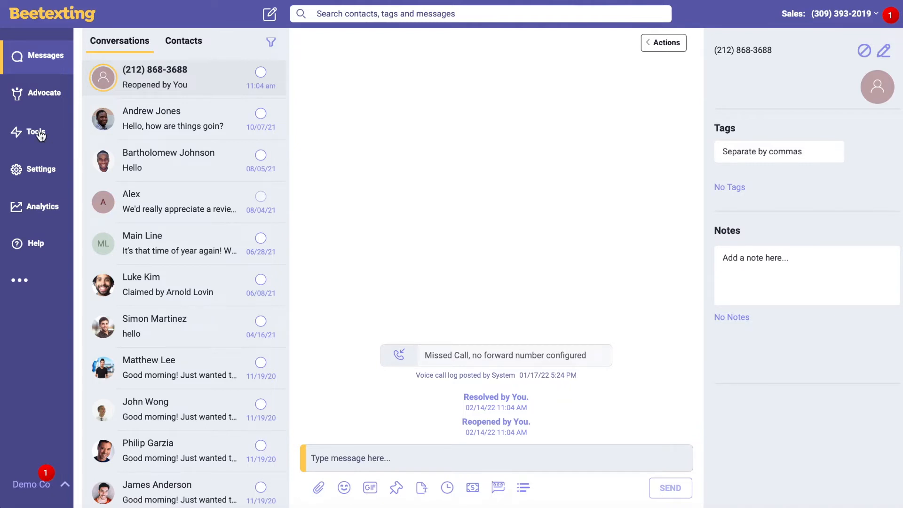
- Show the personal Templates list in the Tools area
click(35, 132)
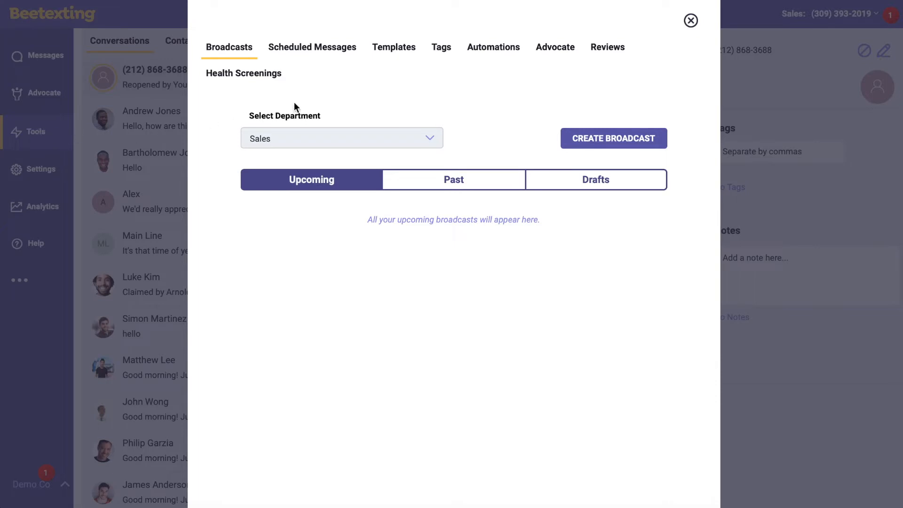
click(394, 47)
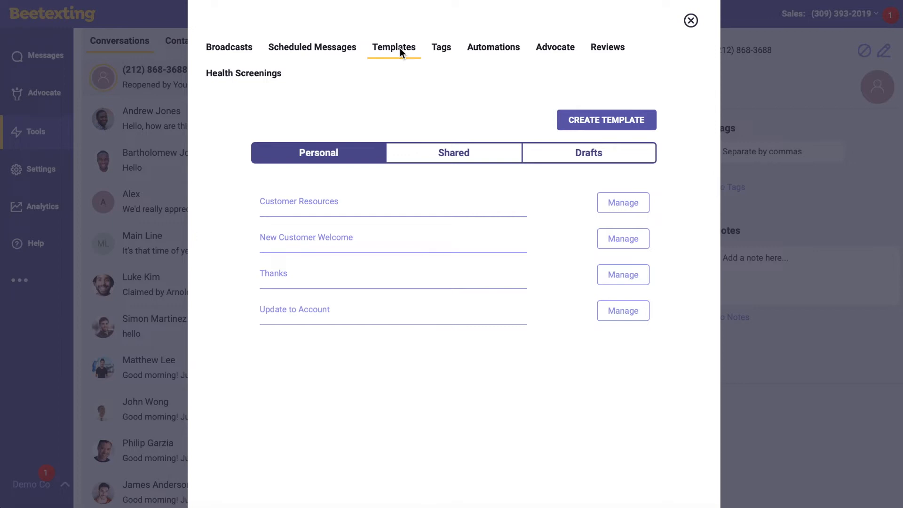
mouse_move(579, 102)
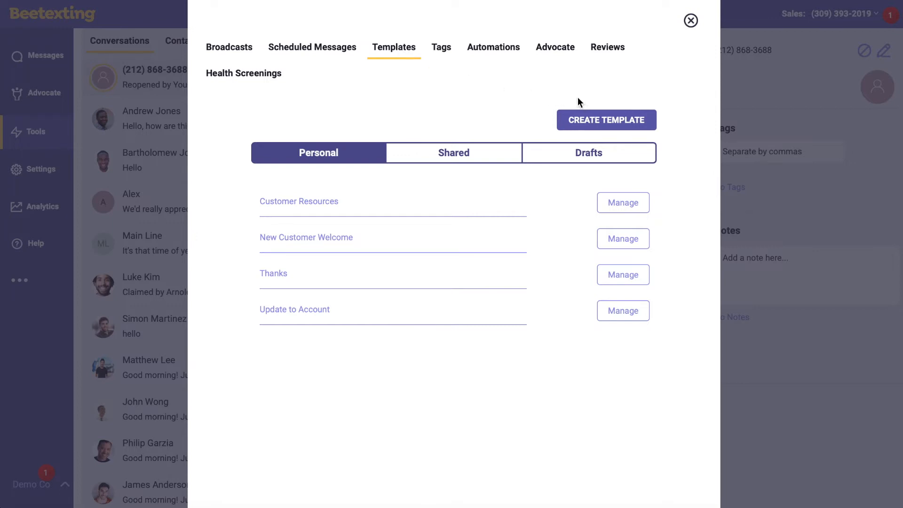
- Start a new template titled 'Thank you follow up message'
click(605, 120)
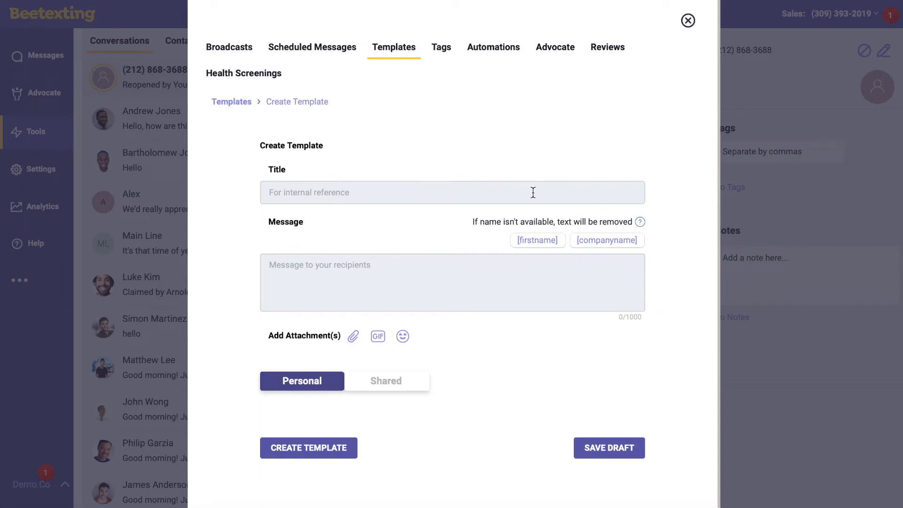
text(T)
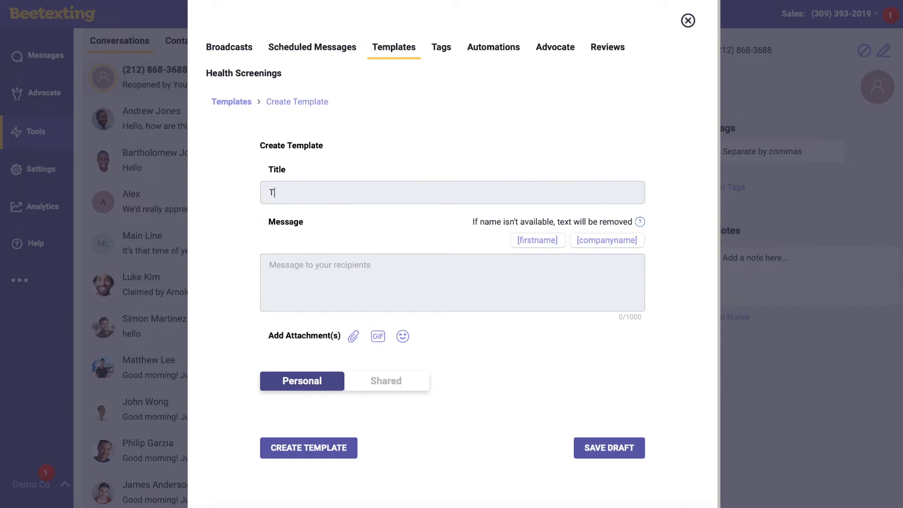
text(hank you foll)
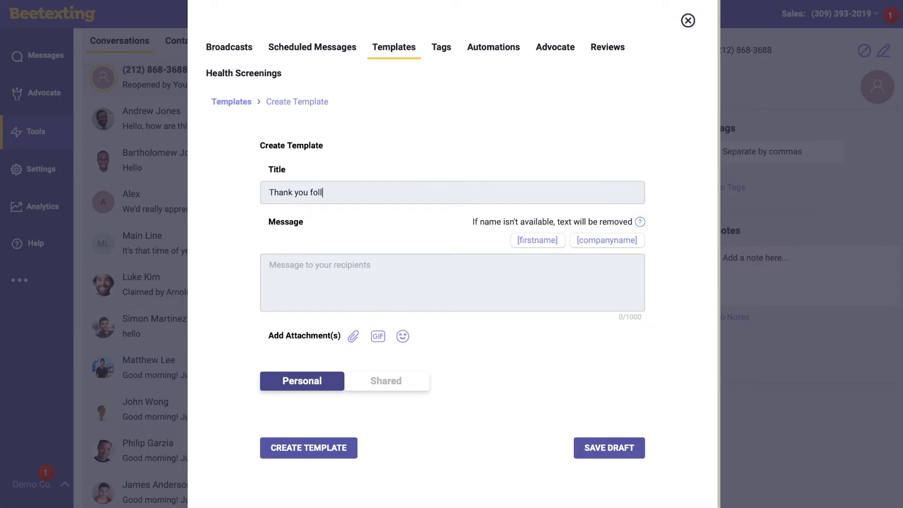
text(ow up m)
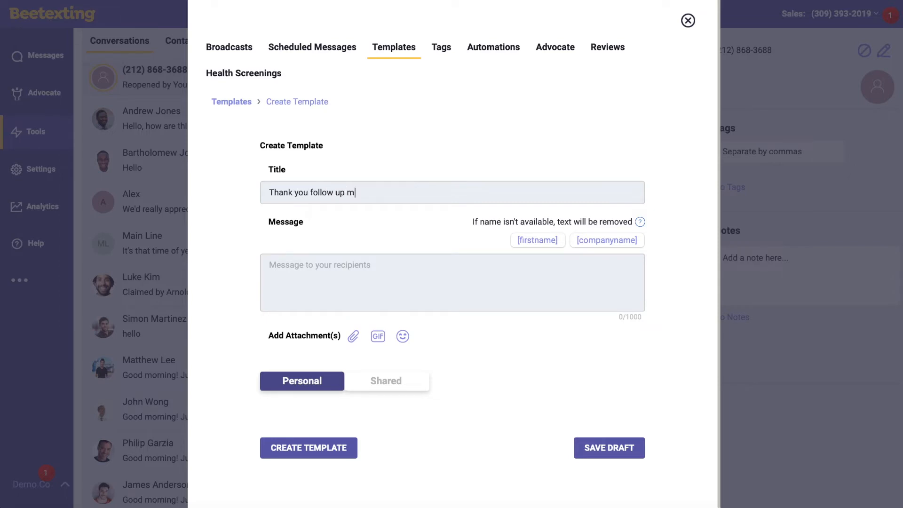
text(essage)
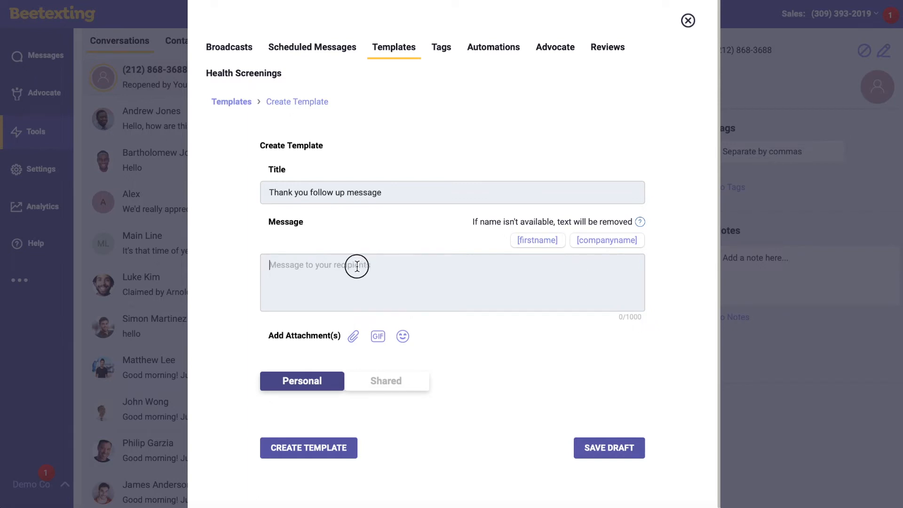
- Paste the thank-you note offering further help into the message body
right_click(357, 266)
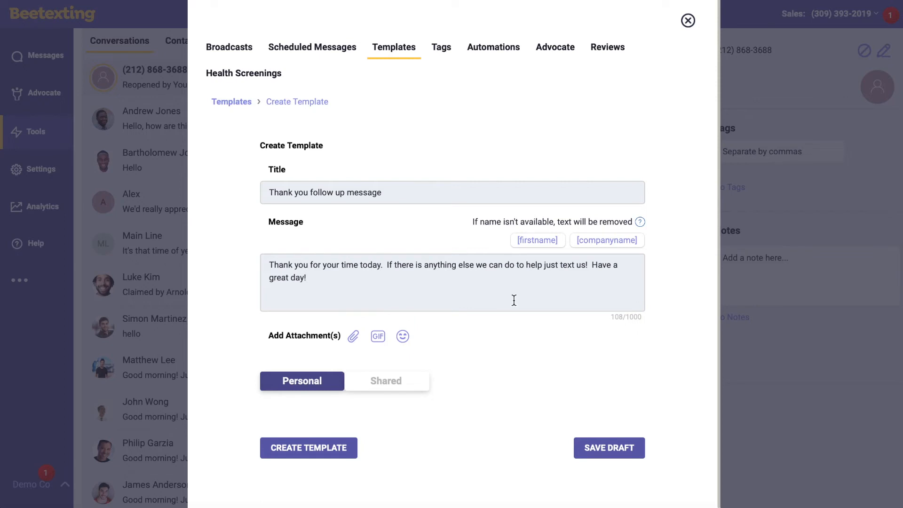
mouse_move(371, 470)
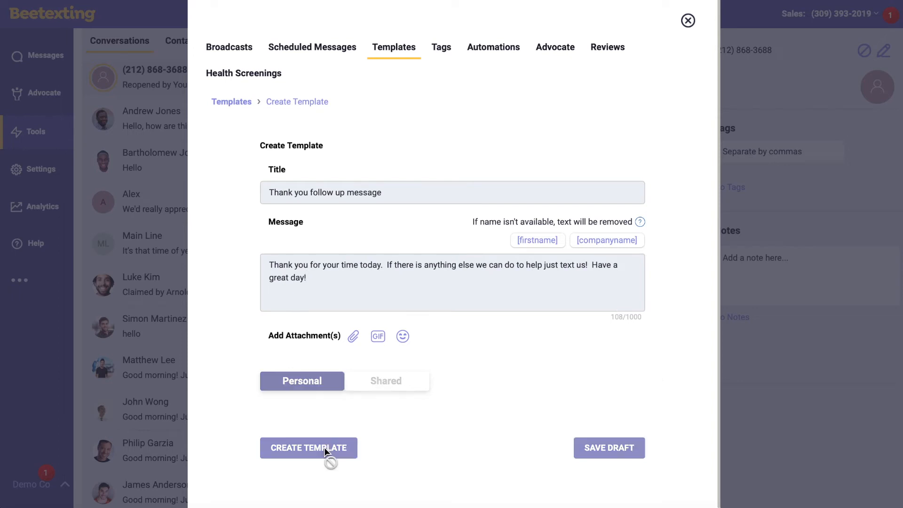
- Save the template to the Personal list and return to the messages inbox
click(308, 448)
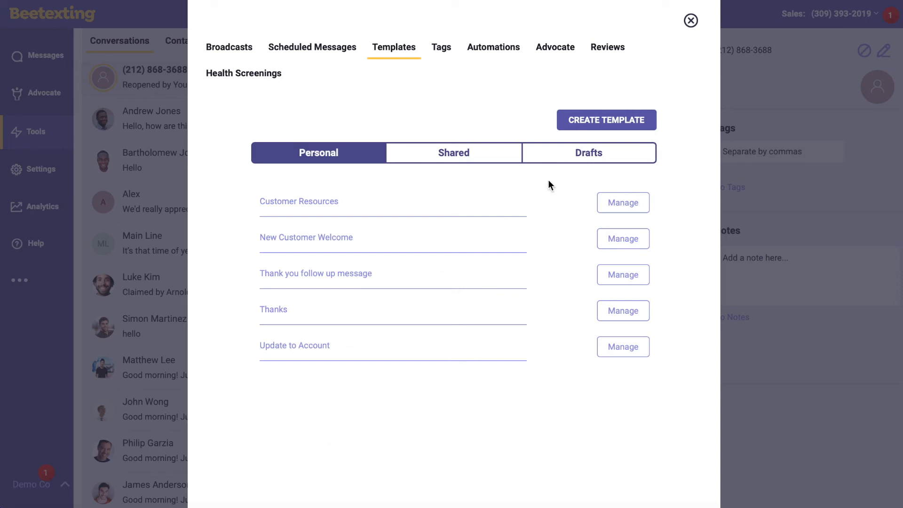
mouse_move(690, 20)
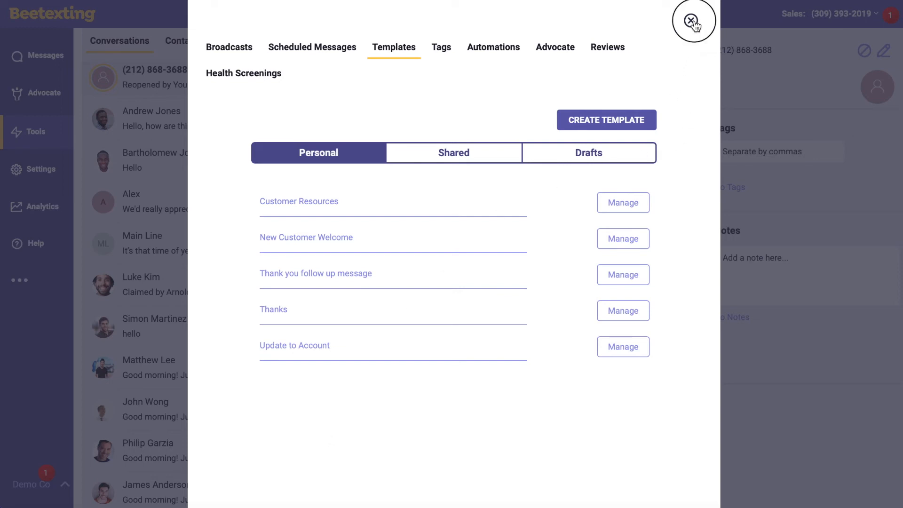
click(693, 22)
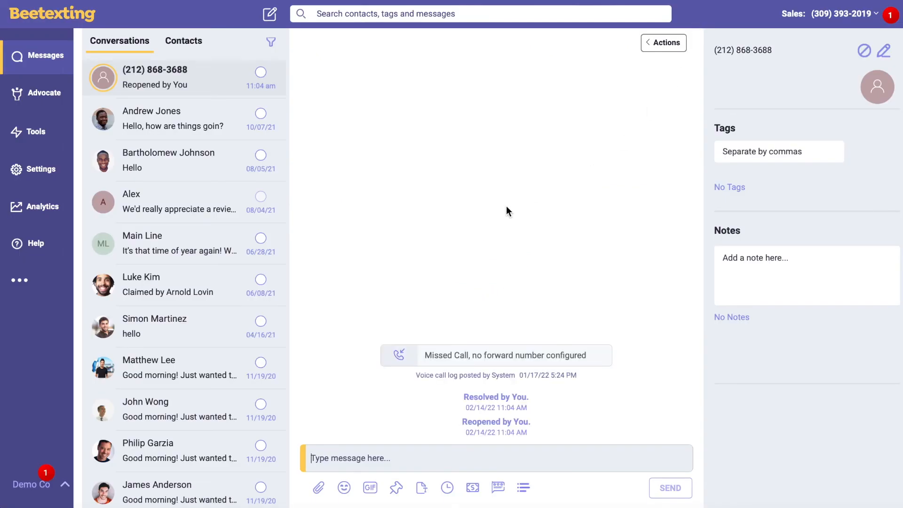